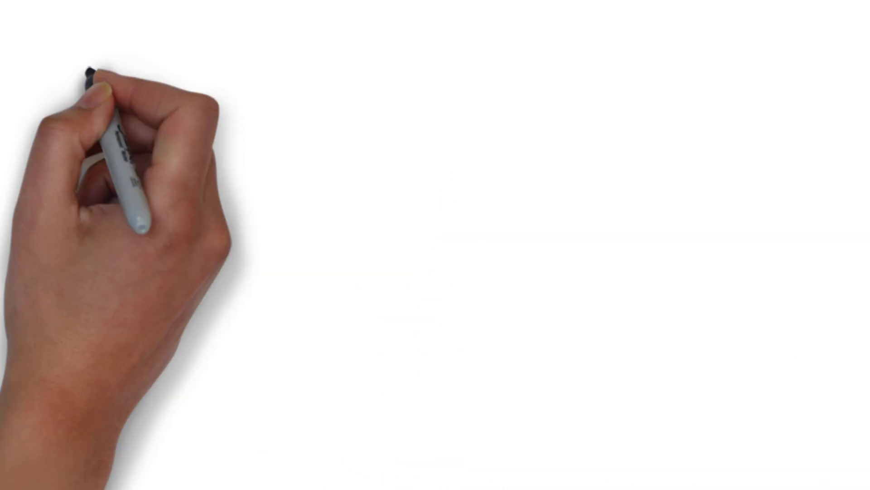
text(FOLDABLE WATER)
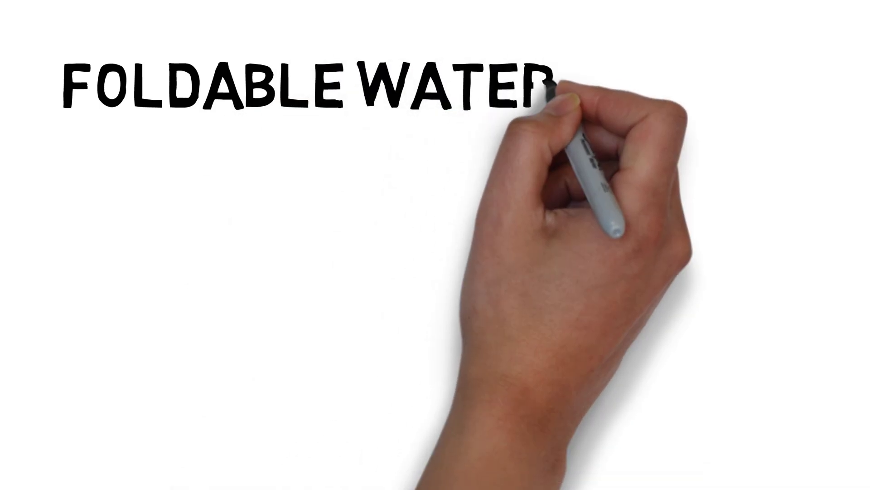